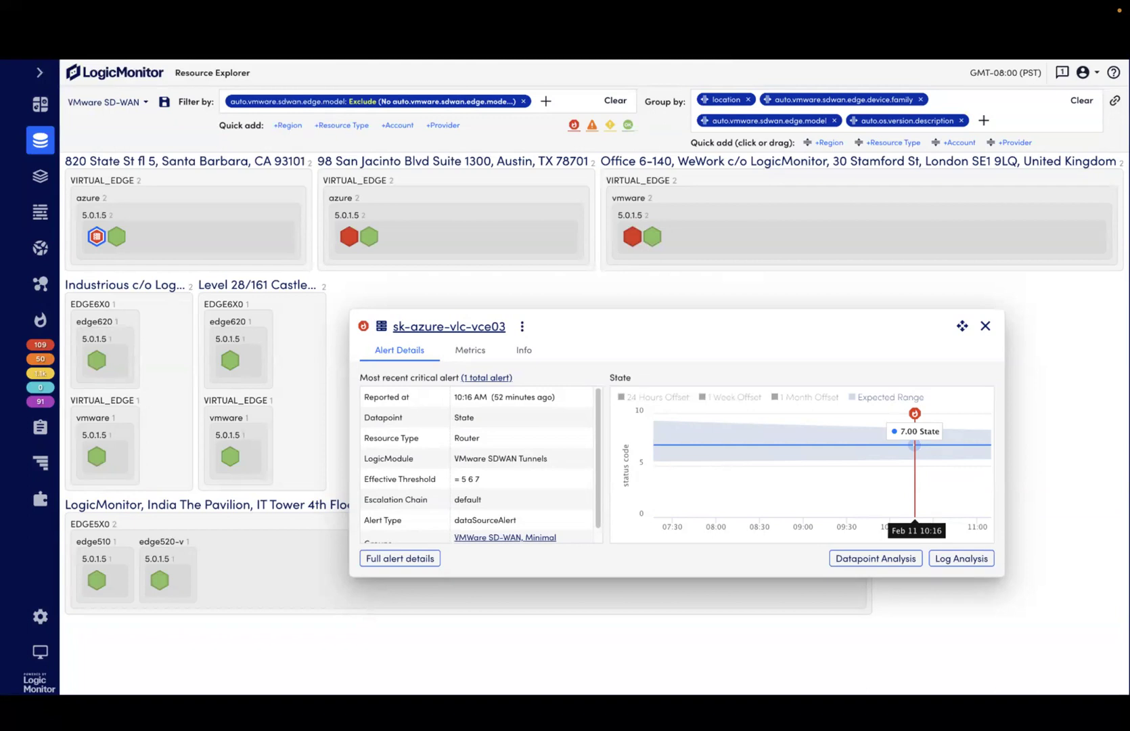
# Go to the alerting resource sk-azure-vlc-vce03 from the VMware SD-WAN tunnel alert popup
pyautogui.click(875, 557)
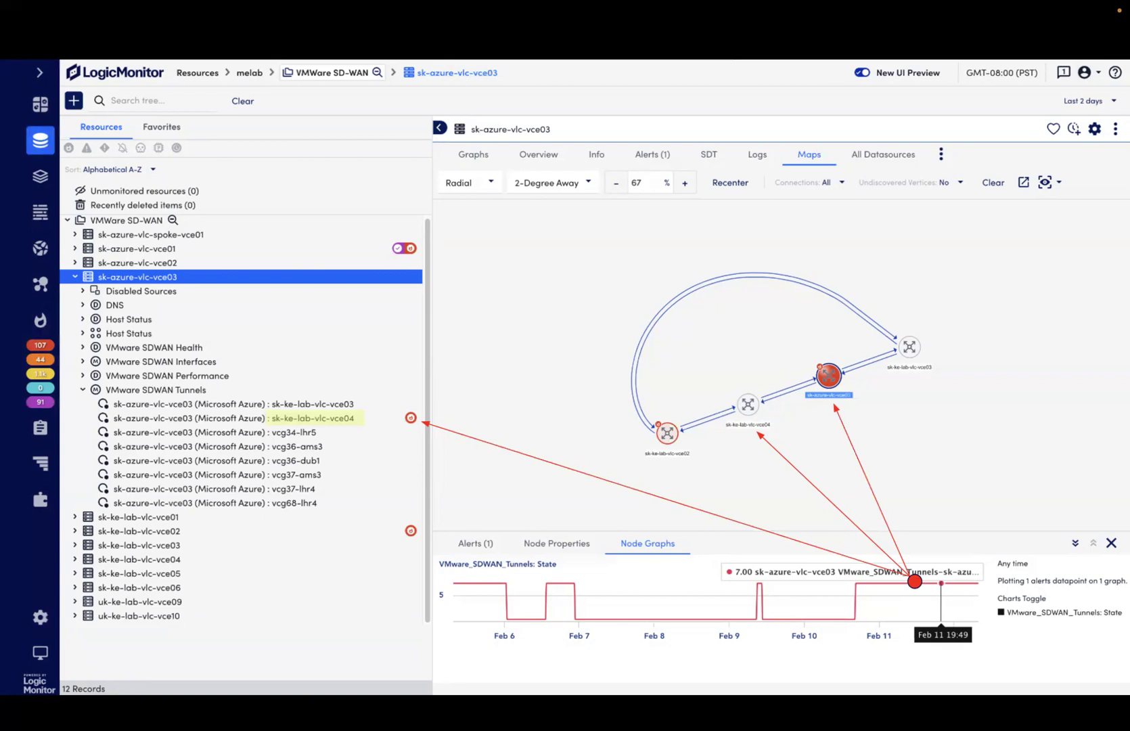
pyautogui.click(154, 390)
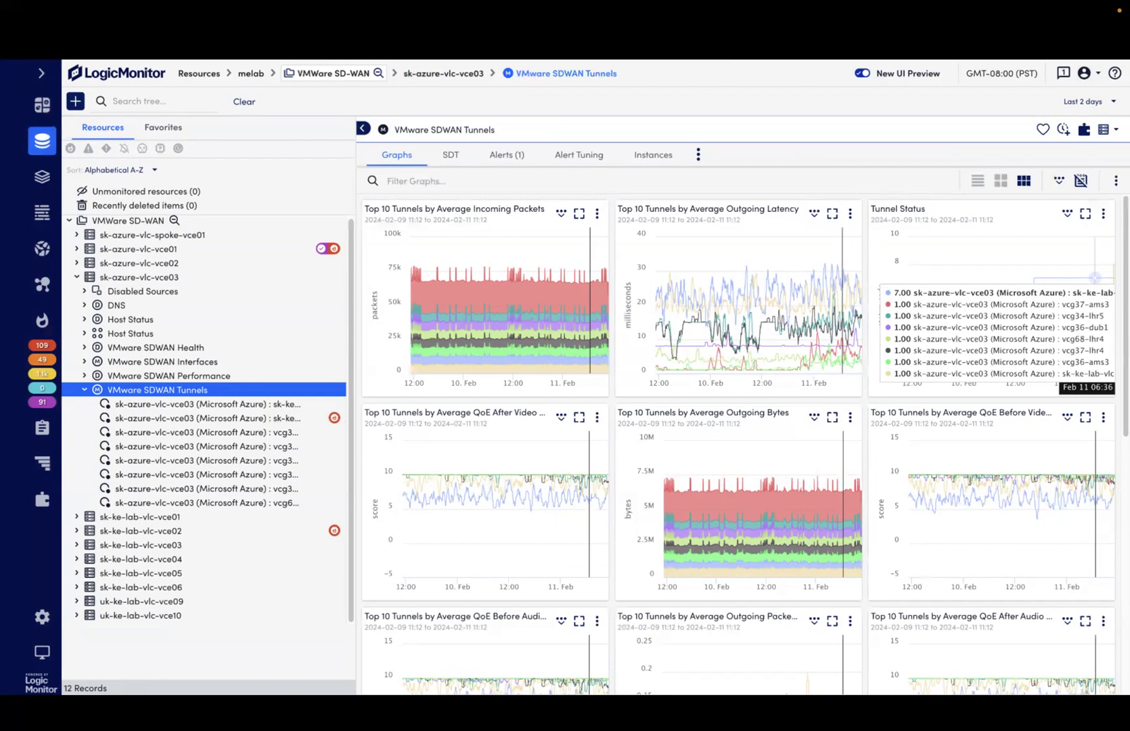
pyautogui.click(163, 361)
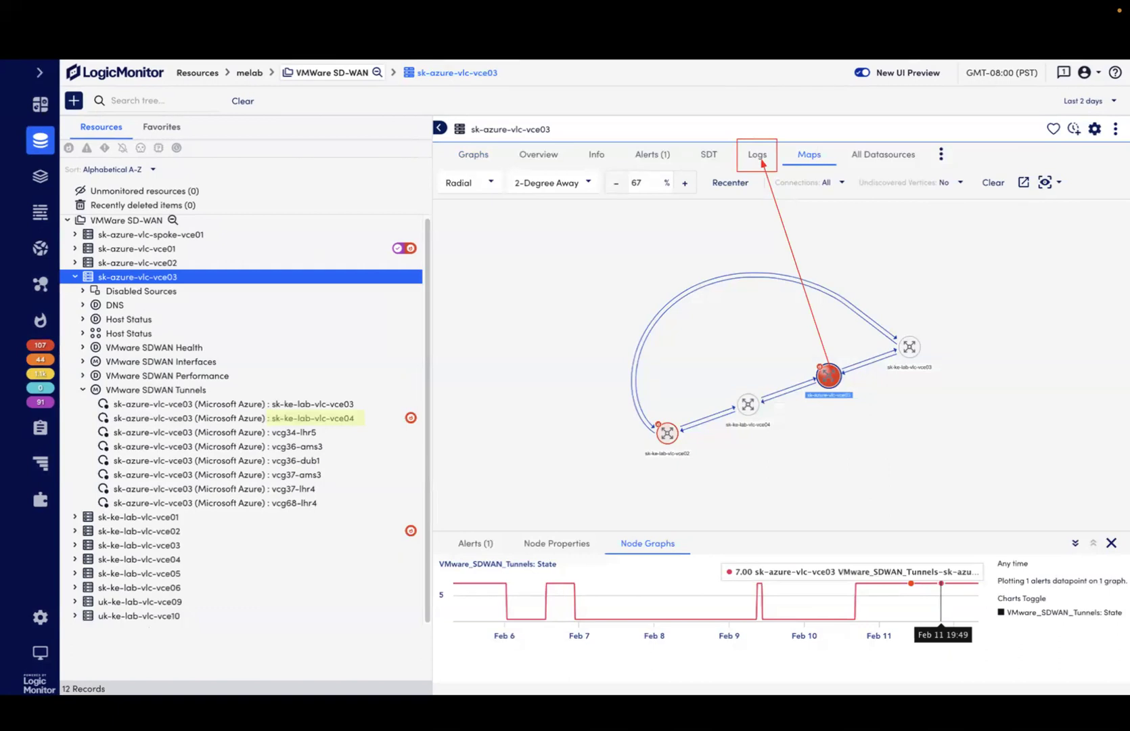
pyautogui.click(756, 155)
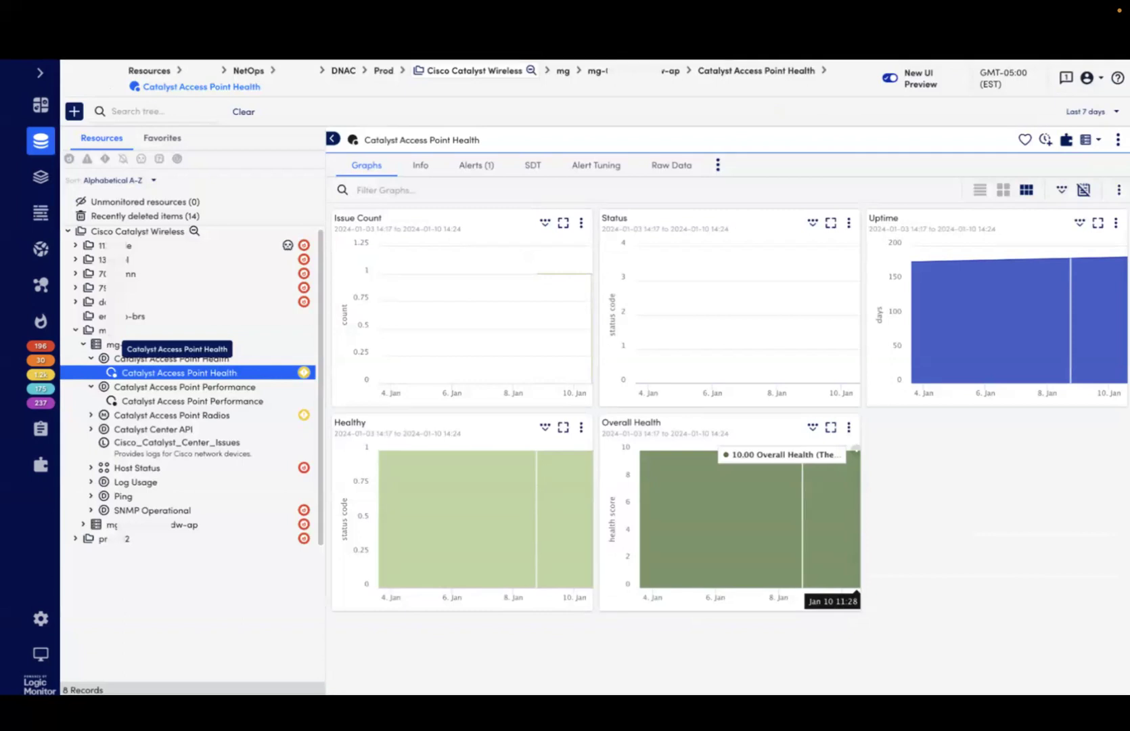
# Select Catalyst Access Point Performance to show the AP's CPU, memory and client graphs
pyautogui.click(192, 386)
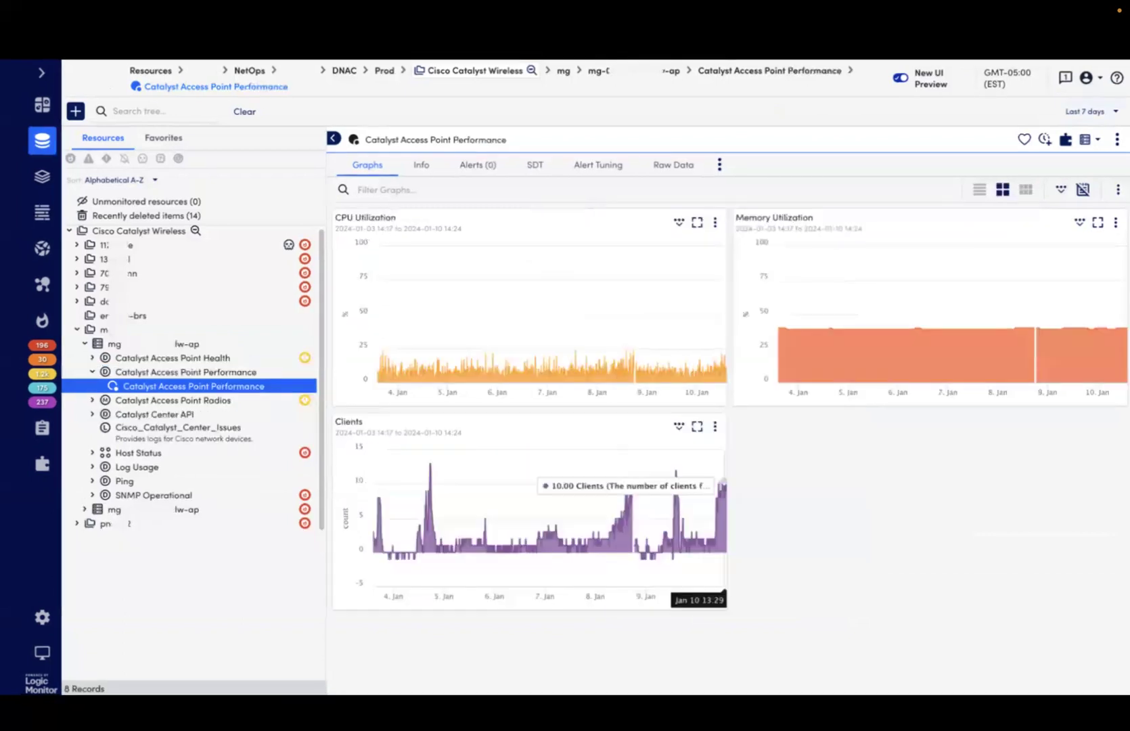